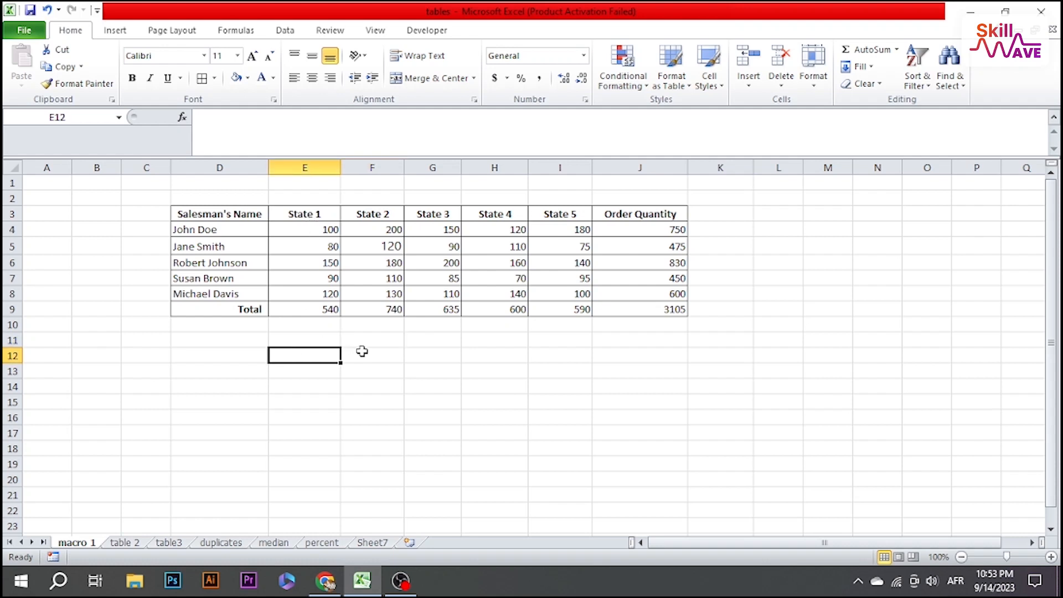
pyautogui.moveTo(500, 310)
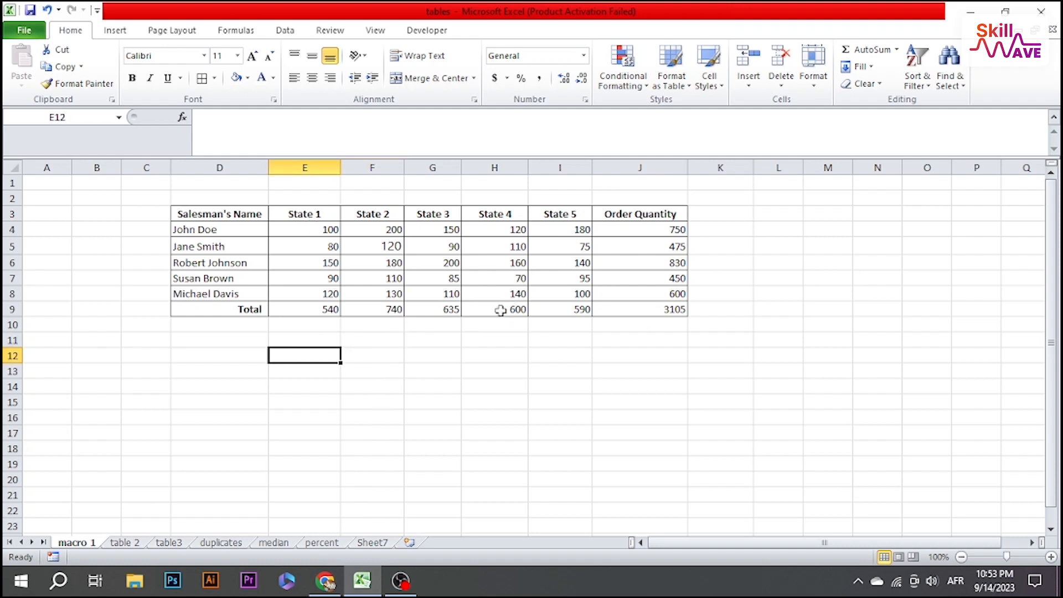
pyautogui.click(219, 213)
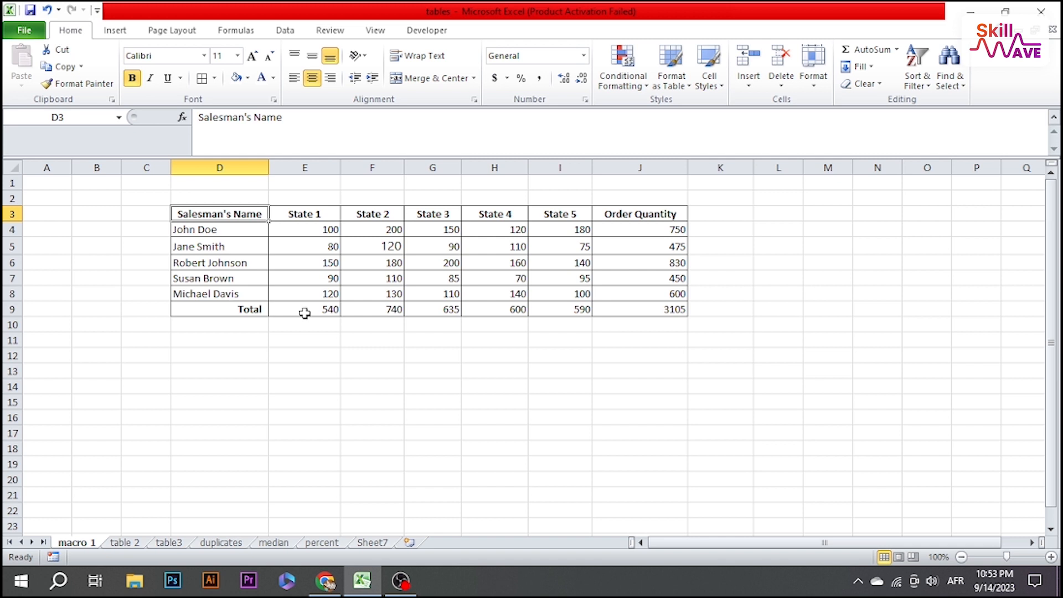
pyautogui.click(372, 309)
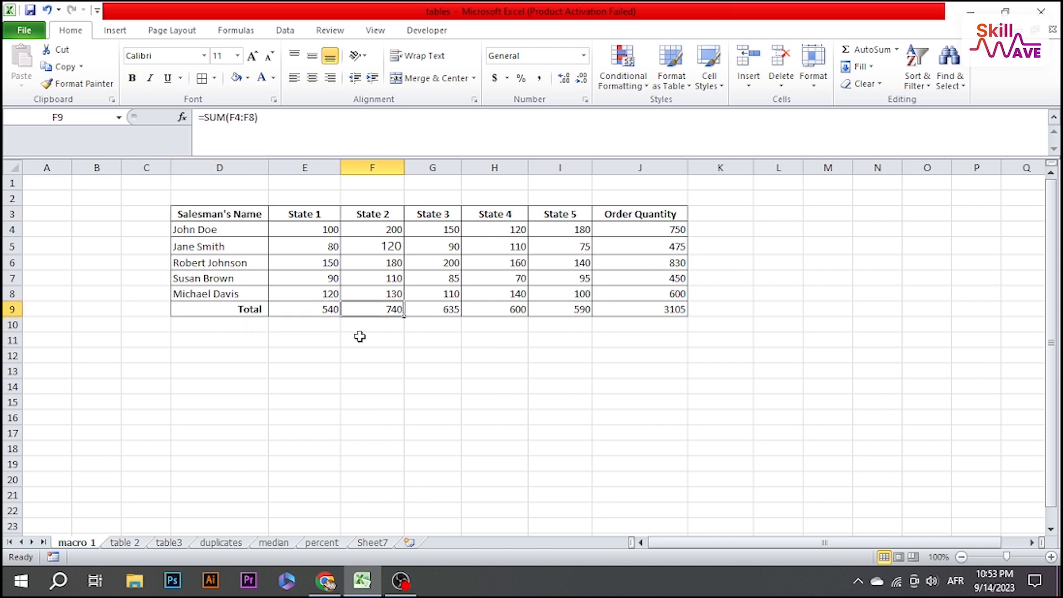
pyautogui.moveTo(439, 263)
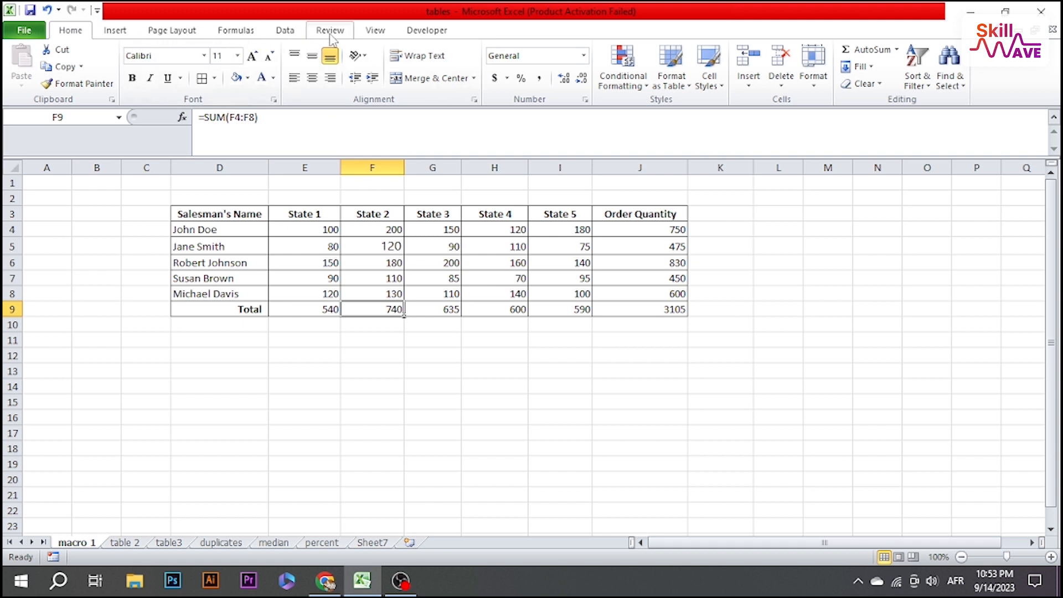
pyautogui.moveTo(155, 250)
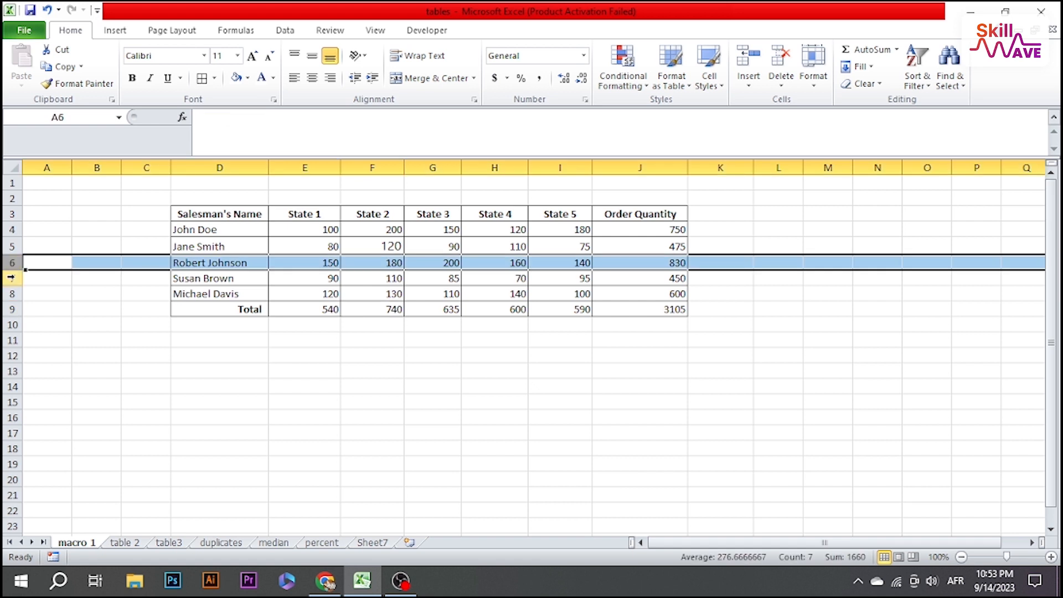
pyautogui.click(47, 246)
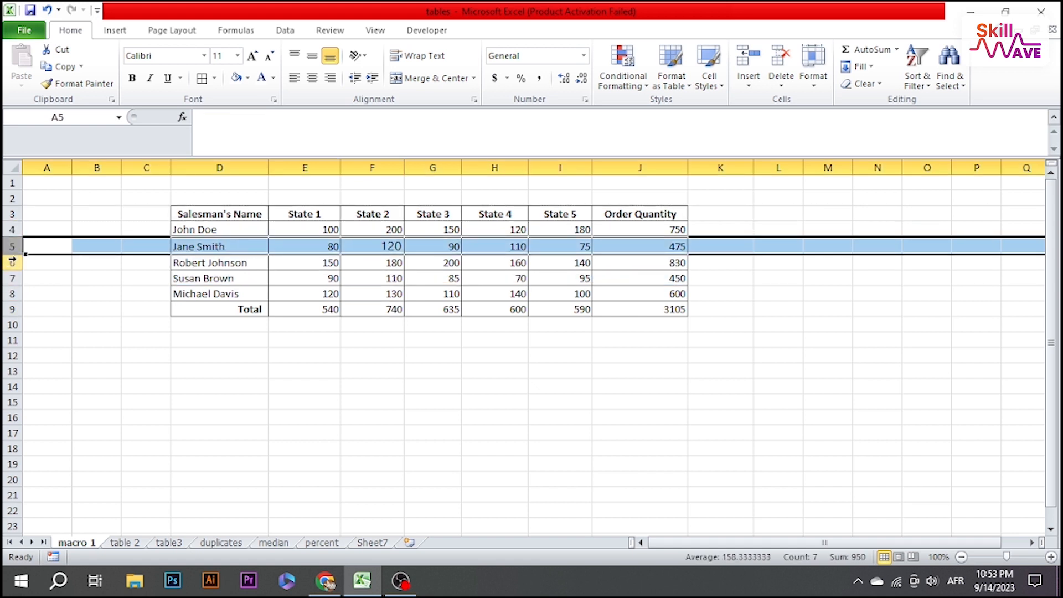
pyautogui.click(46, 262)
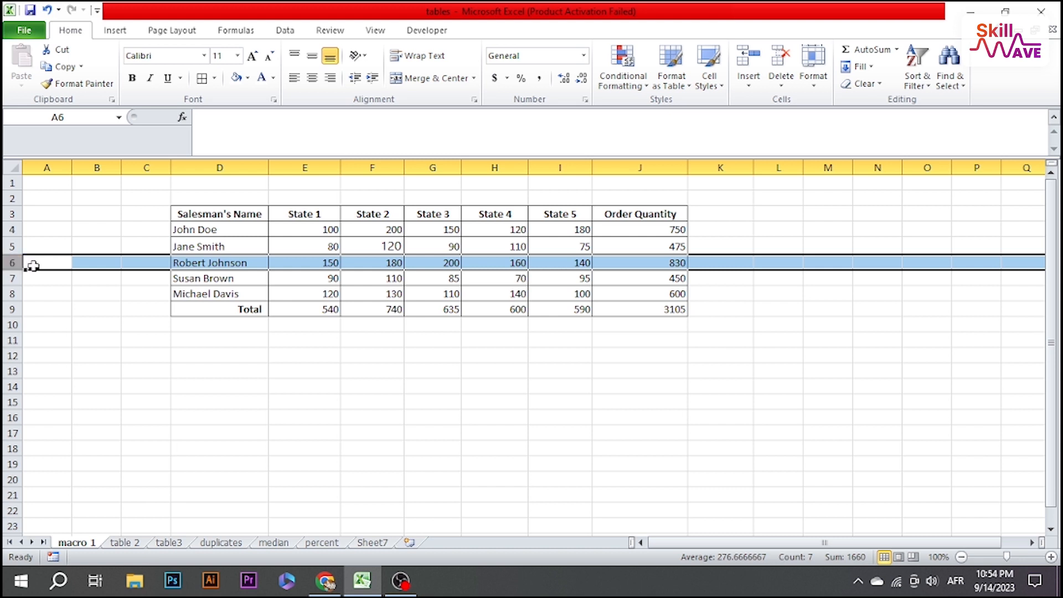
pyautogui.rightClick(32, 265)
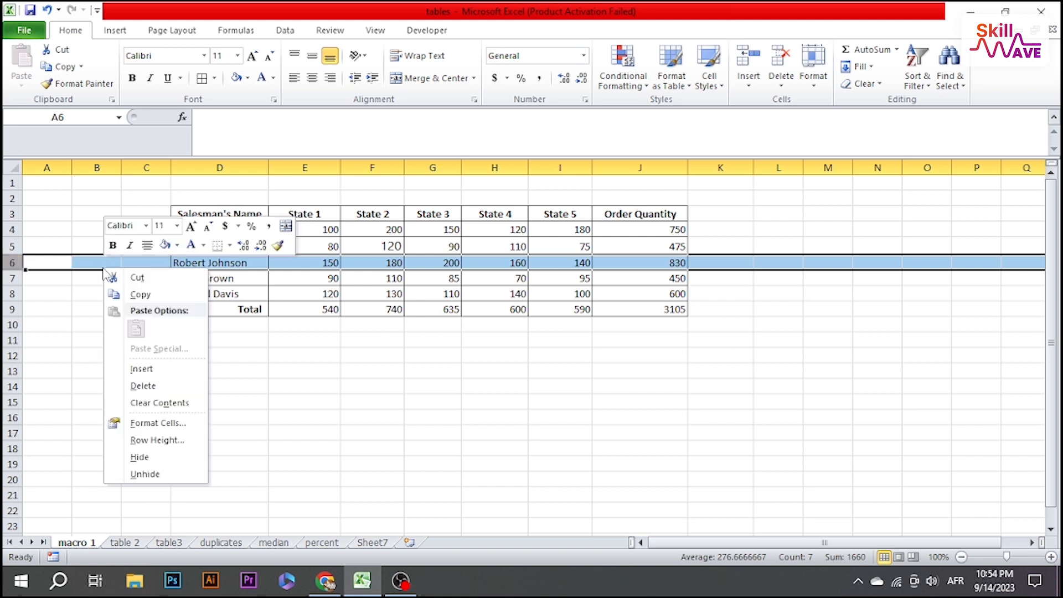
pyautogui.moveTo(143, 367)
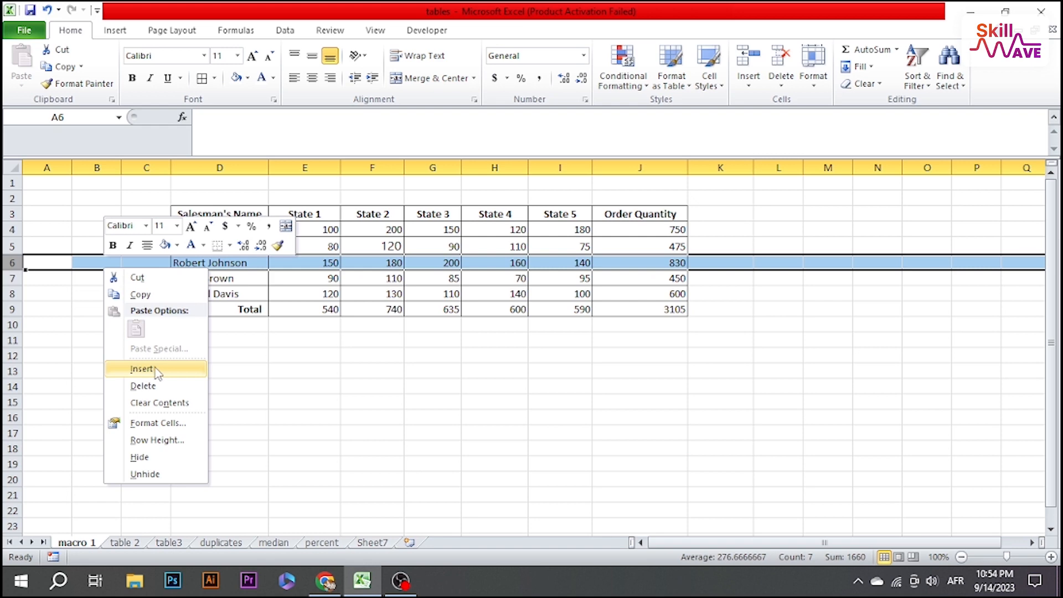
pyautogui.click(142, 368)
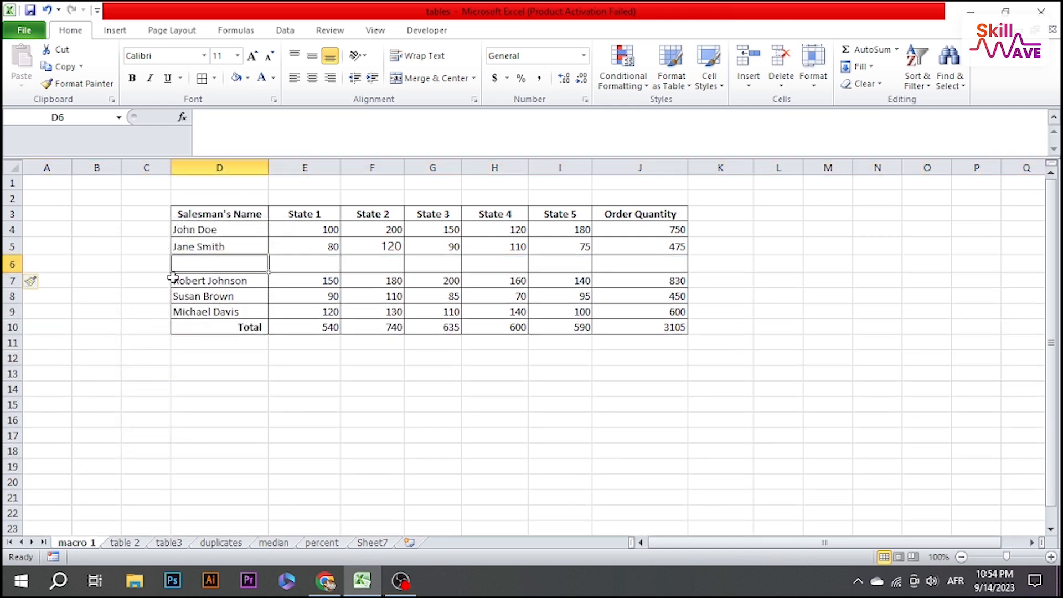
pyautogui.moveTo(309, 264)
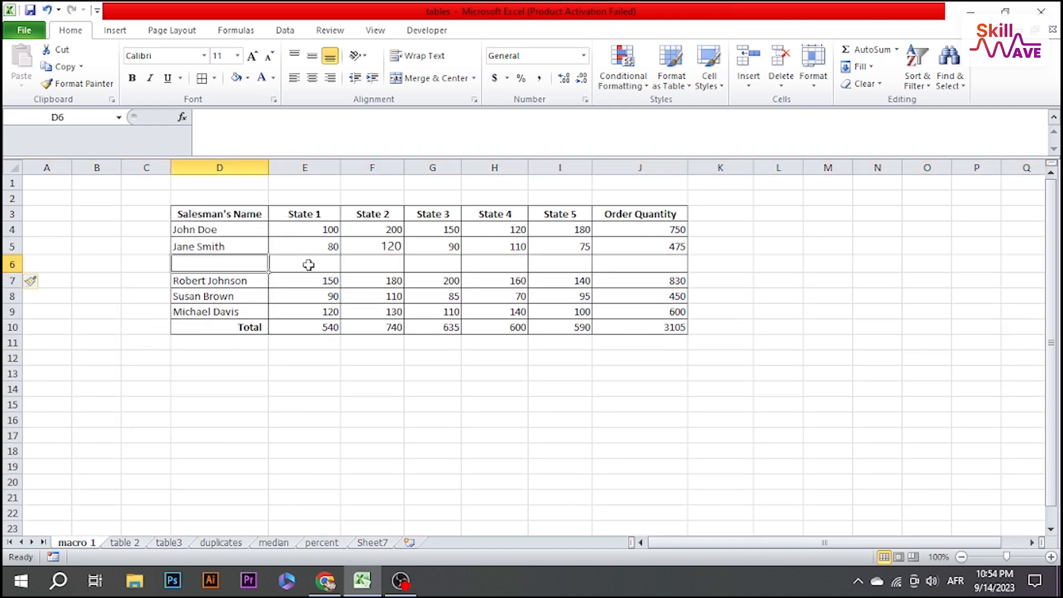
pyautogui.click(372, 263)
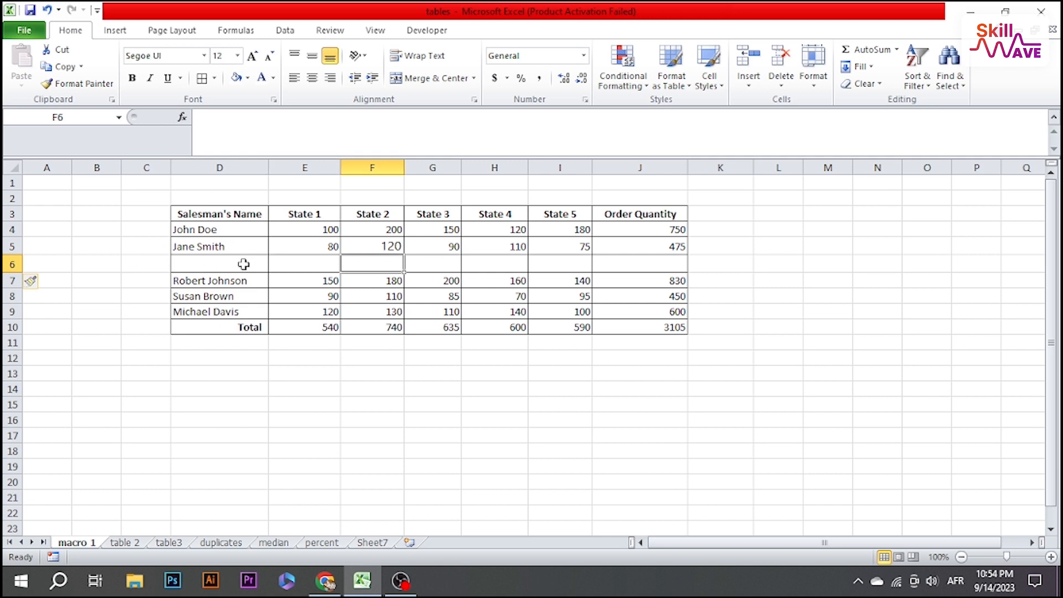
pyautogui.click(146, 264)
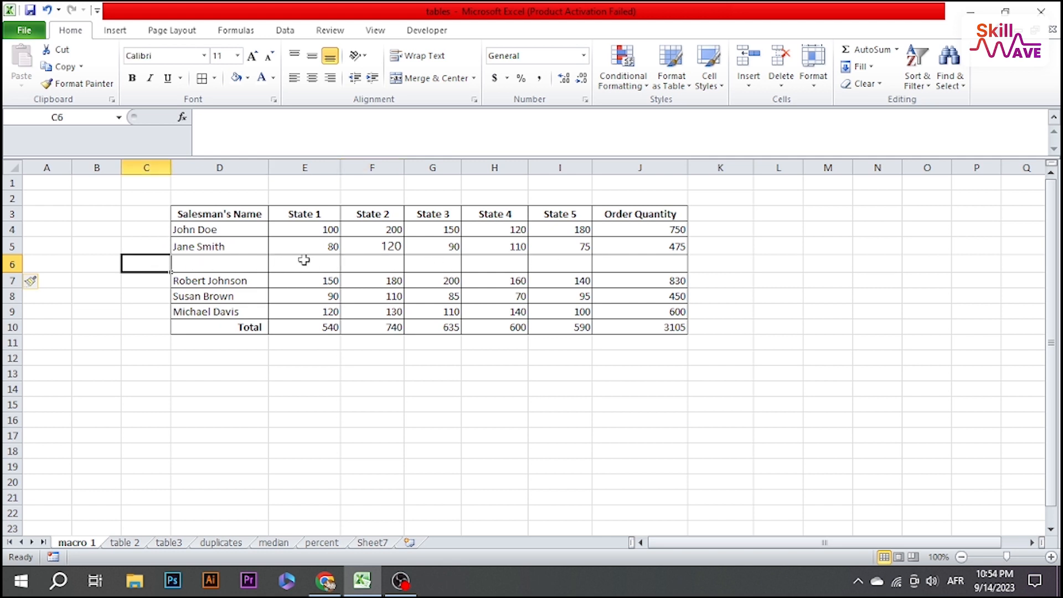
pyautogui.moveTo(614, 282)
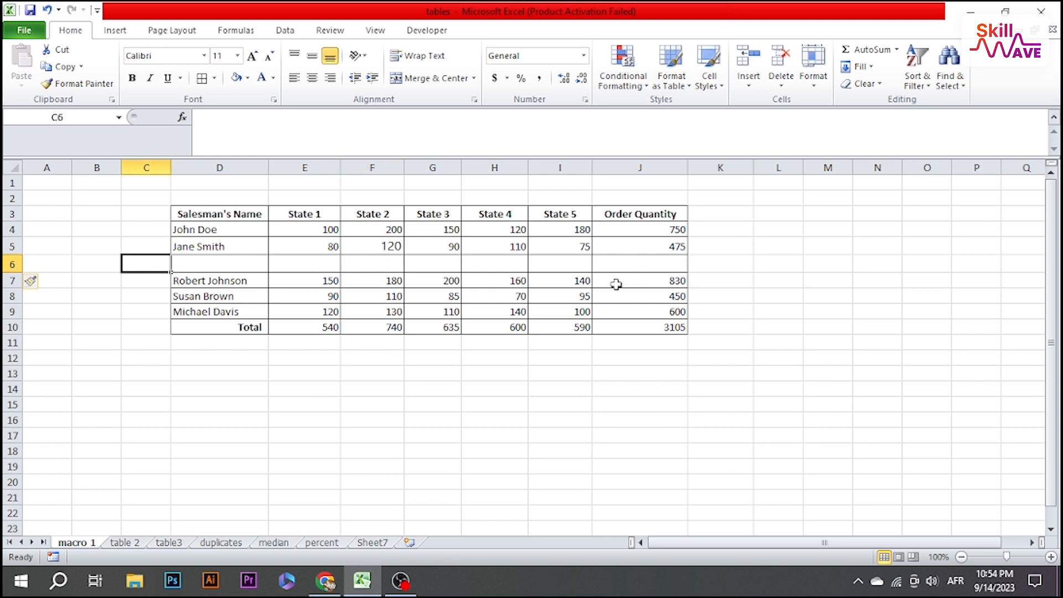
pyautogui.click(372, 358)
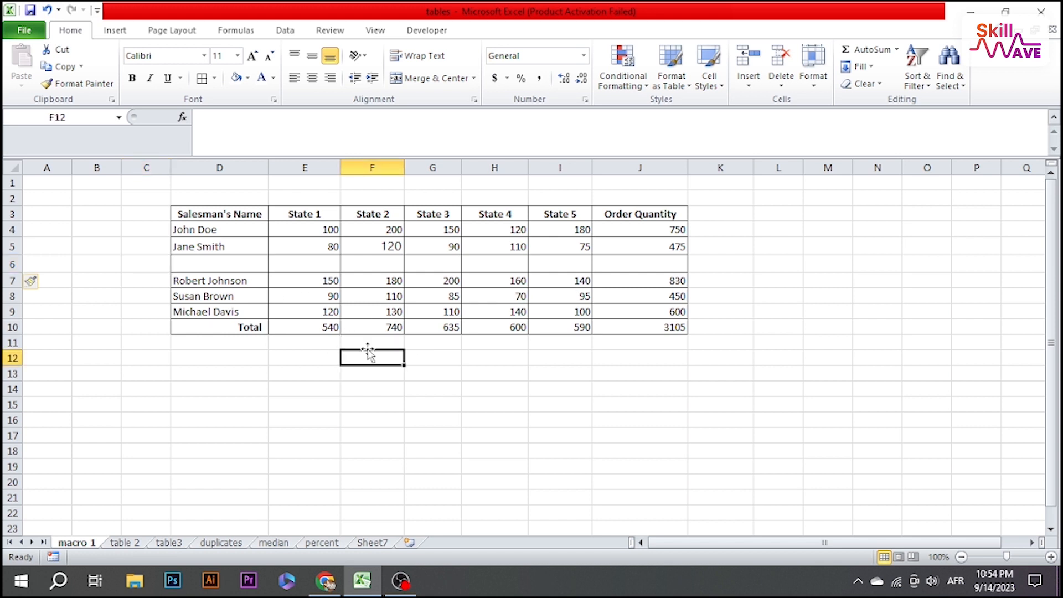